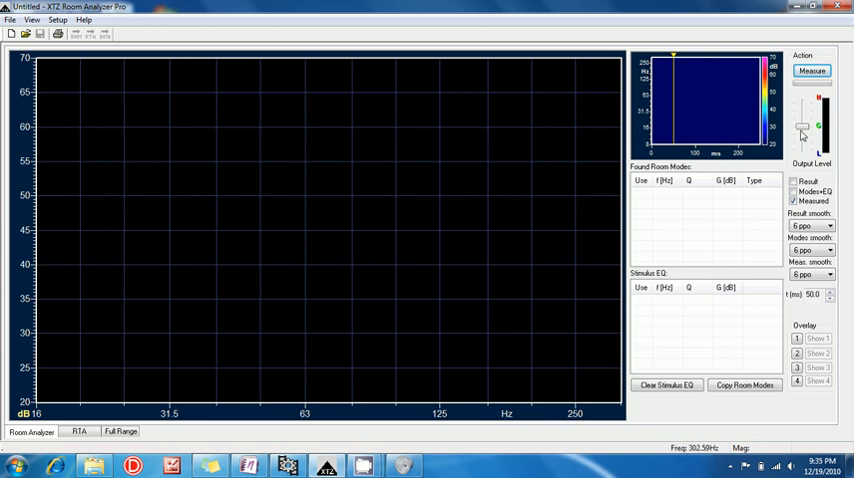
Step: Play and stop the measurement signal, then bring up the Room Mode Measurement dialog
{"action": "left_click", "coordinate": [812, 70]}
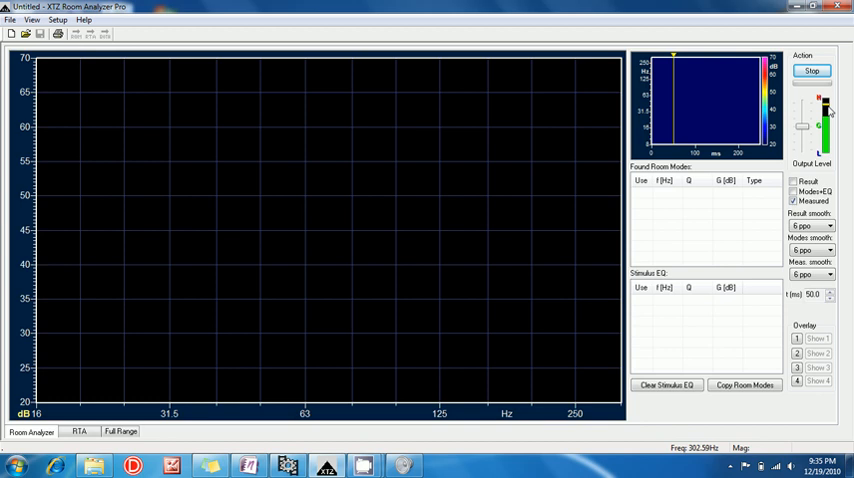
{"action": "left_click", "coordinate": [812, 72]}
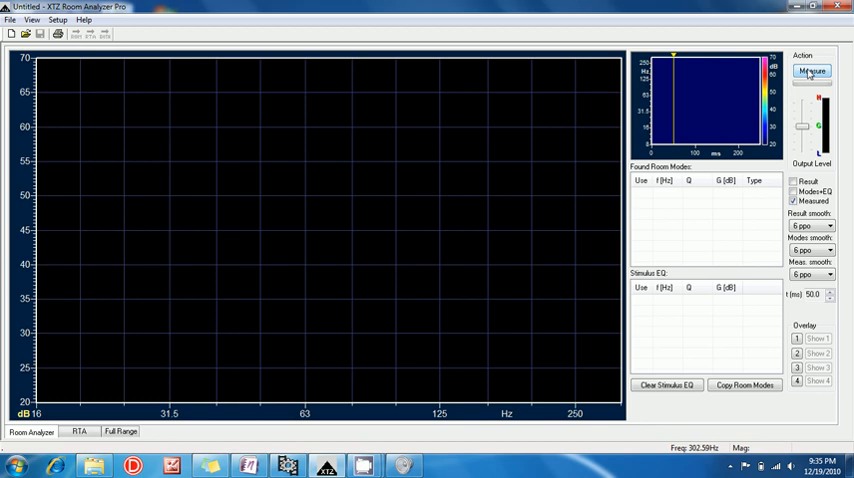
{"action": "left_click", "coordinate": [812, 72]}
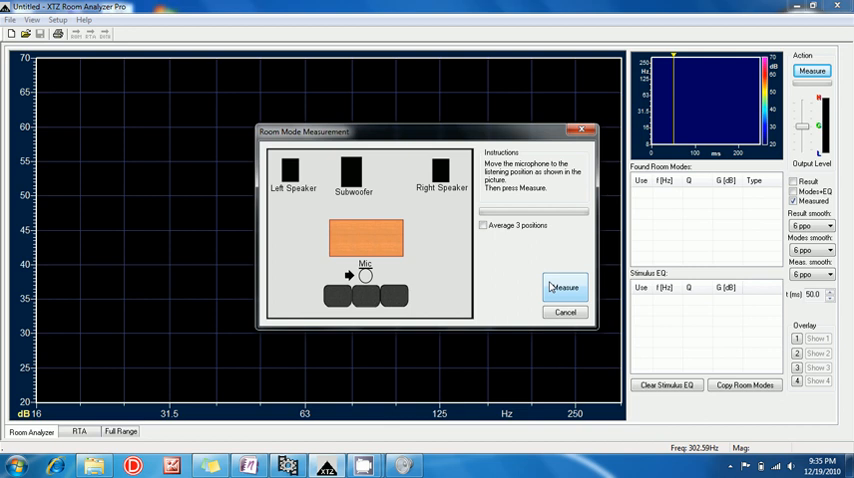
Step: Measure at the listening position until it completes and close the dialog
{"action": "left_click", "coordinate": [564, 288]}
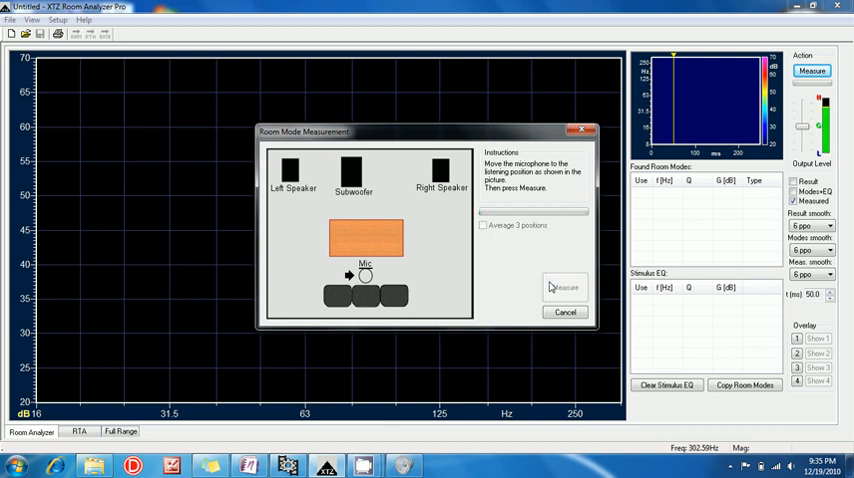
{"action": "left_click", "coordinate": [564, 288]}
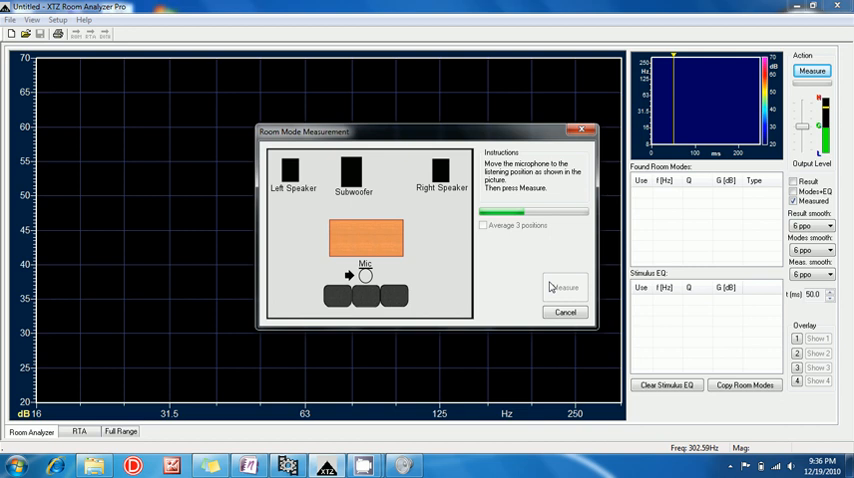
{"action": "left_click", "coordinate": [564, 312]}
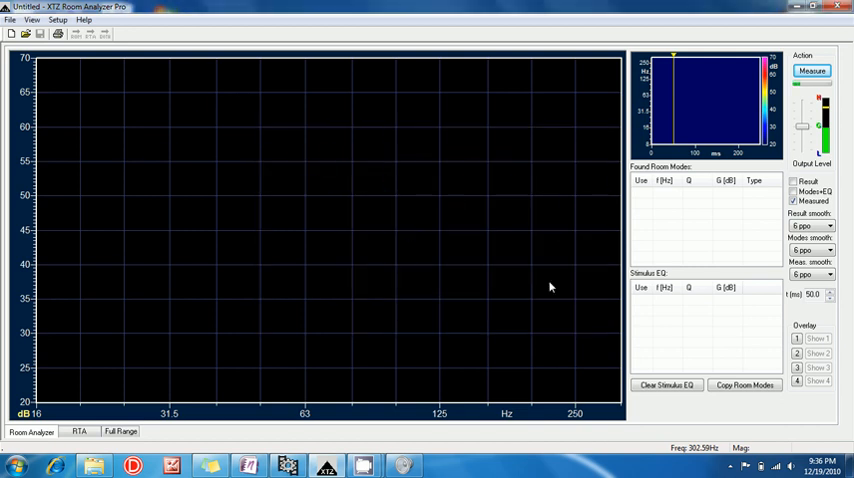
Step: Load the finished measurement showing the response curve with a 45 Hz room mode found
{"action": "left_click", "coordinate": [812, 70]}
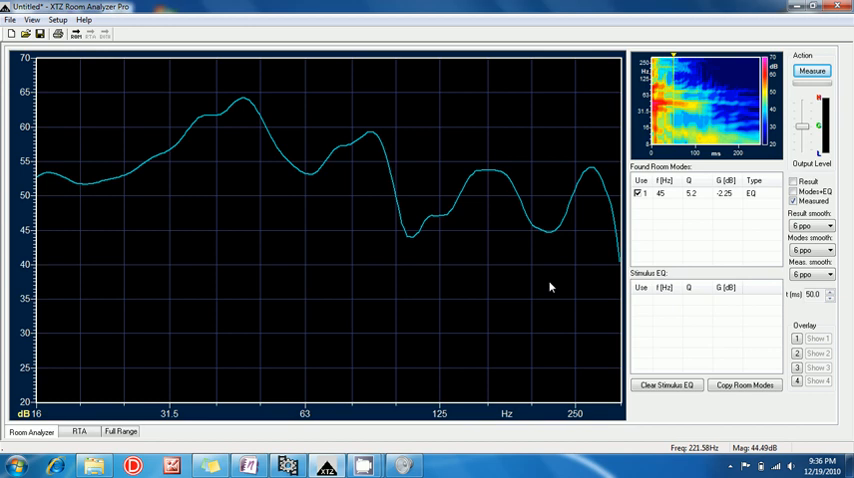
{"action": "mouse_move", "coordinate": [316, 312]}
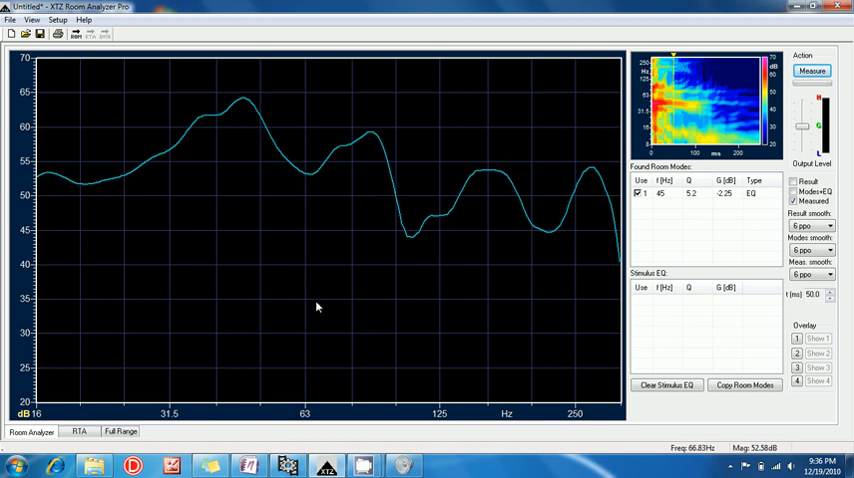
{"action": "mouse_move", "coordinate": [370, 368]}
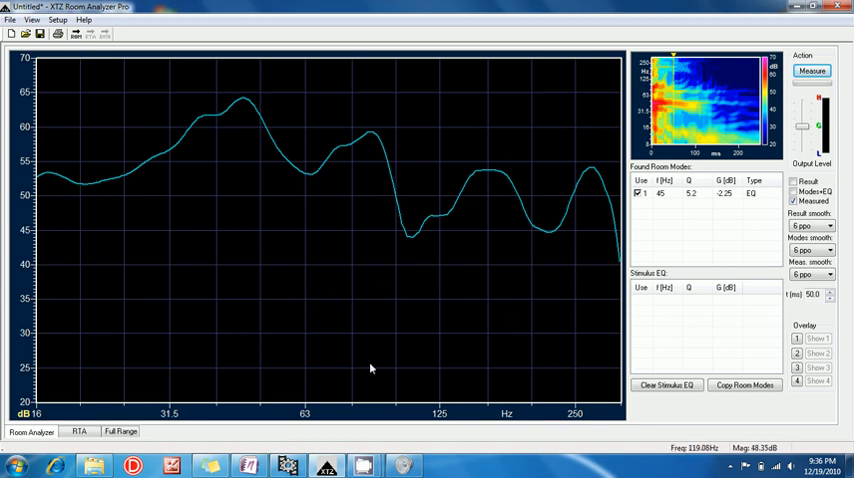
{"action": "mouse_move", "coordinate": [72, 418]}
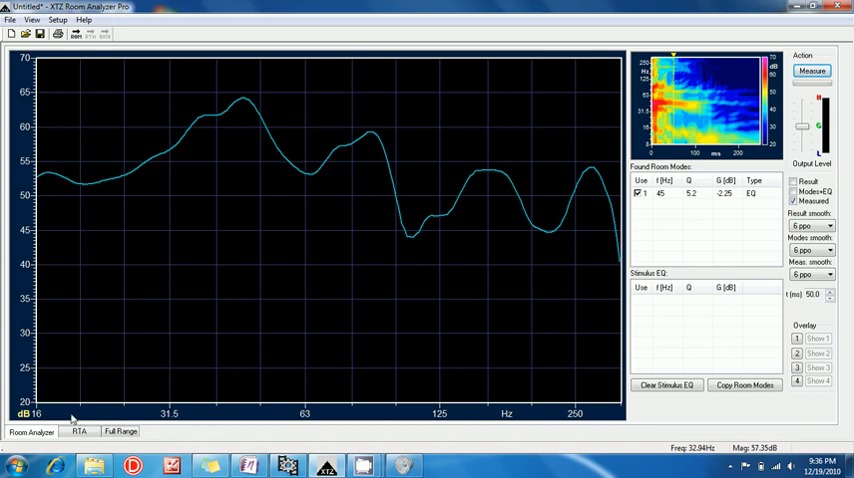
{"action": "mouse_move", "coordinate": [612, 412]}
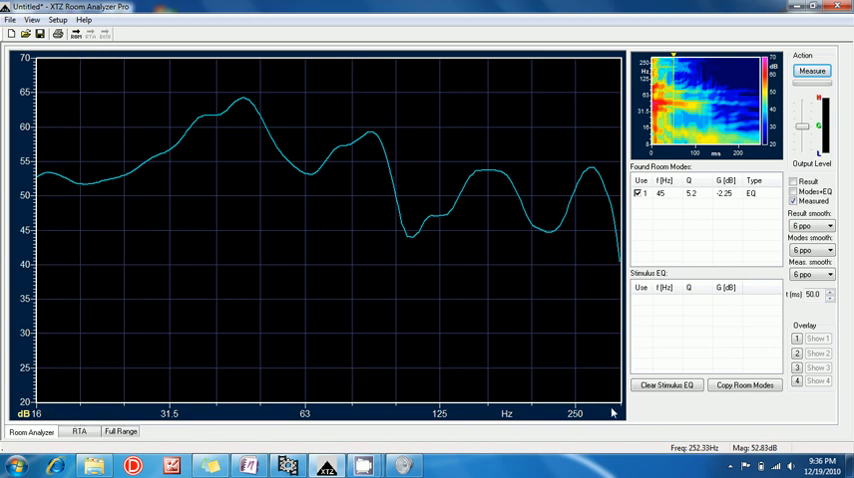
{"action": "mouse_move", "coordinate": [616, 412]}
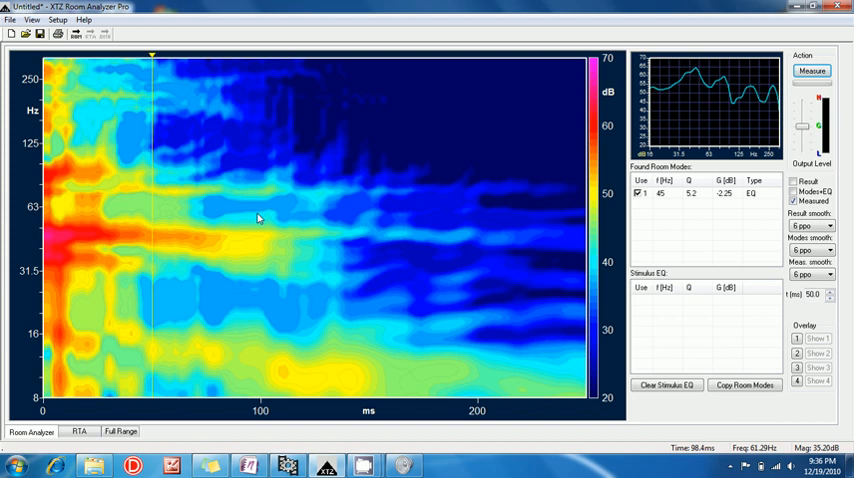
{"action": "mouse_move", "coordinate": [622, 184]}
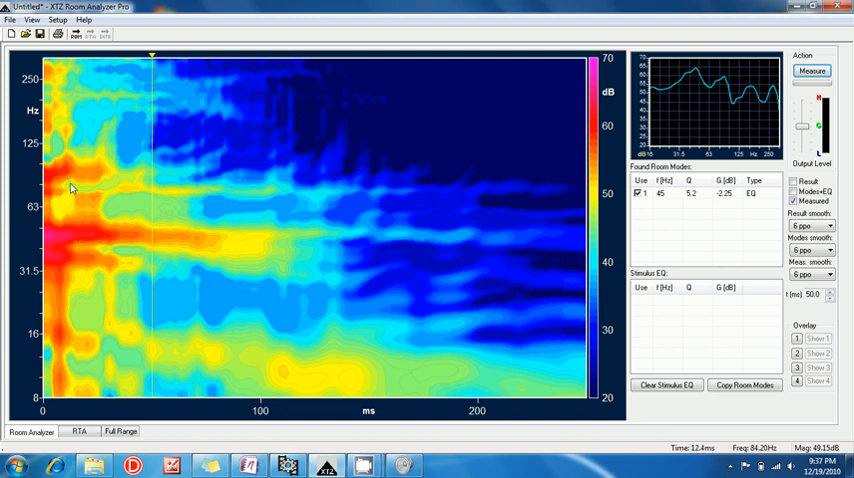
{"action": "mouse_move", "coordinate": [172, 188]}
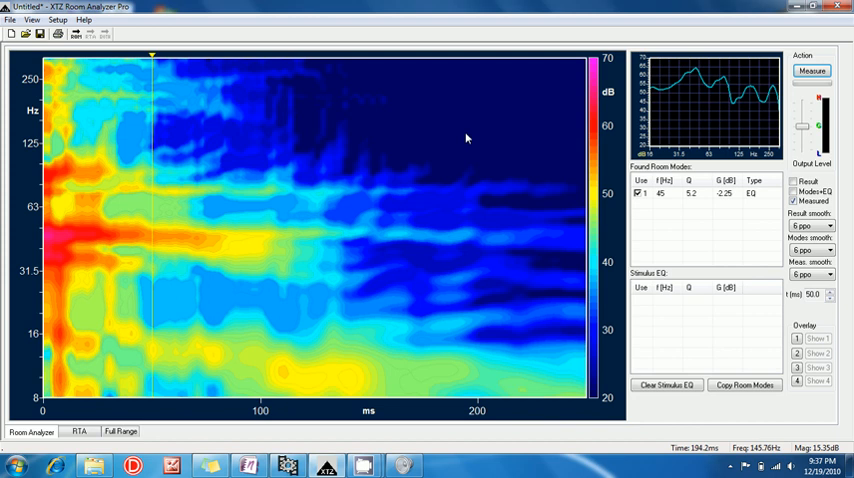
{"action": "mouse_move", "coordinate": [490, 136]}
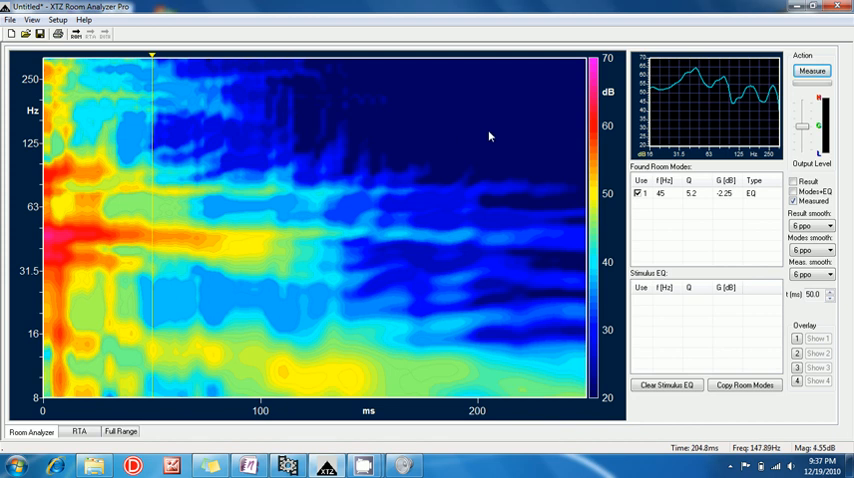